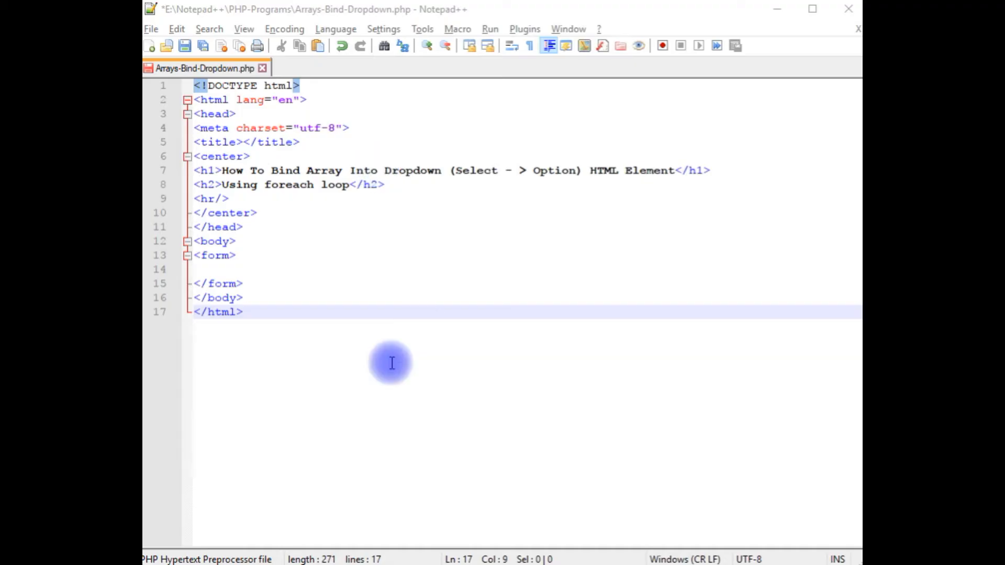
pyautogui.moveTo(488, 68)
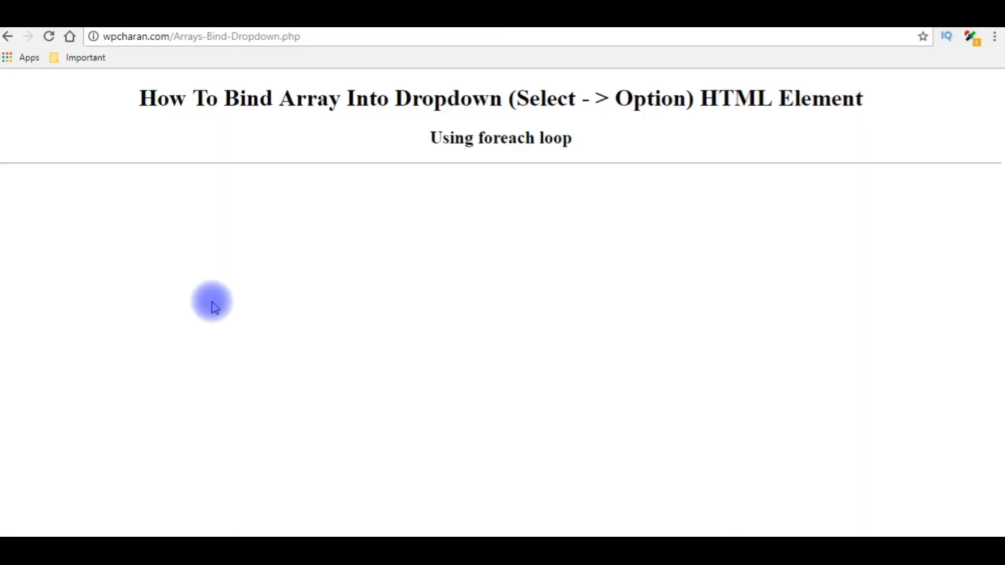
pyautogui.moveTo(535, 400)
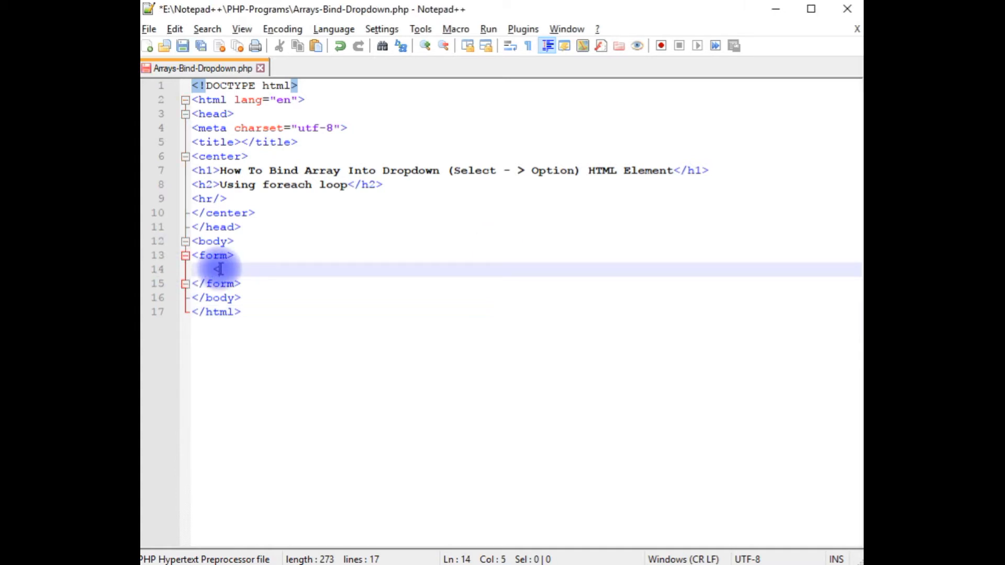
# Step: Wrap a select in center tags inside the form, with a '-- Employee Names --' option
pyautogui.write('center')
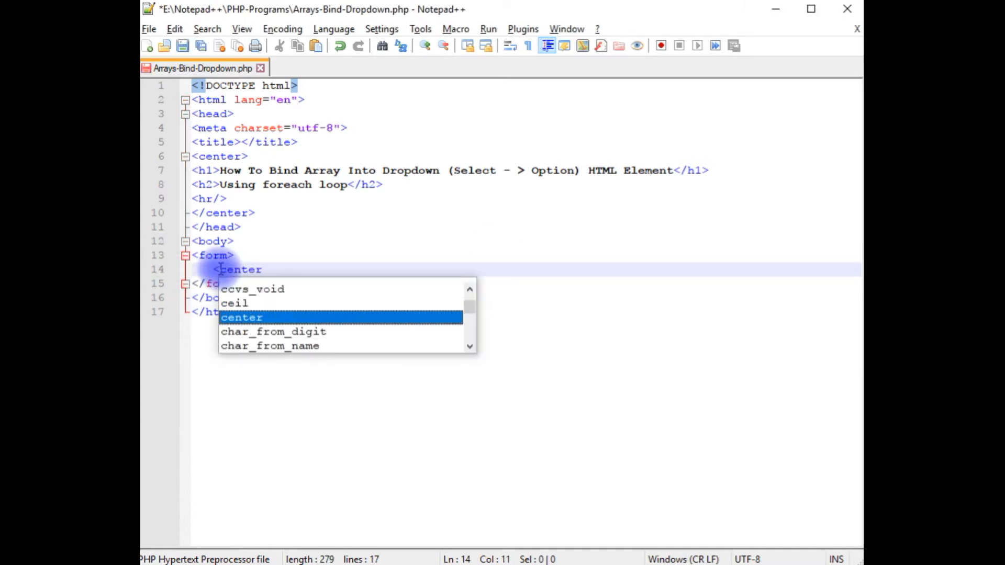
pyautogui.write('</cen')
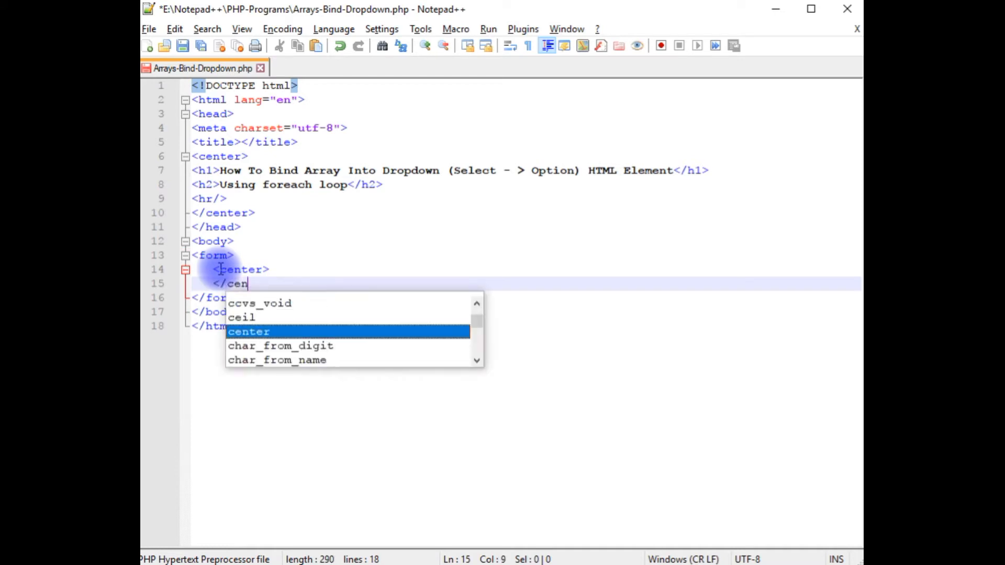
pyautogui.press('Enter')
pyautogui.write('</sc')
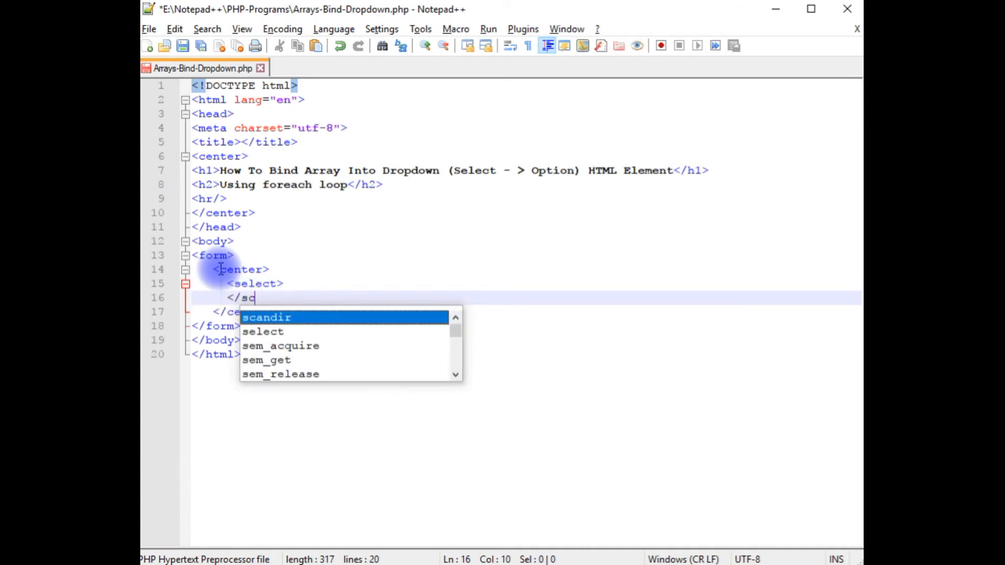
pyautogui.write('elect>')
pyautogui.write('<option>')
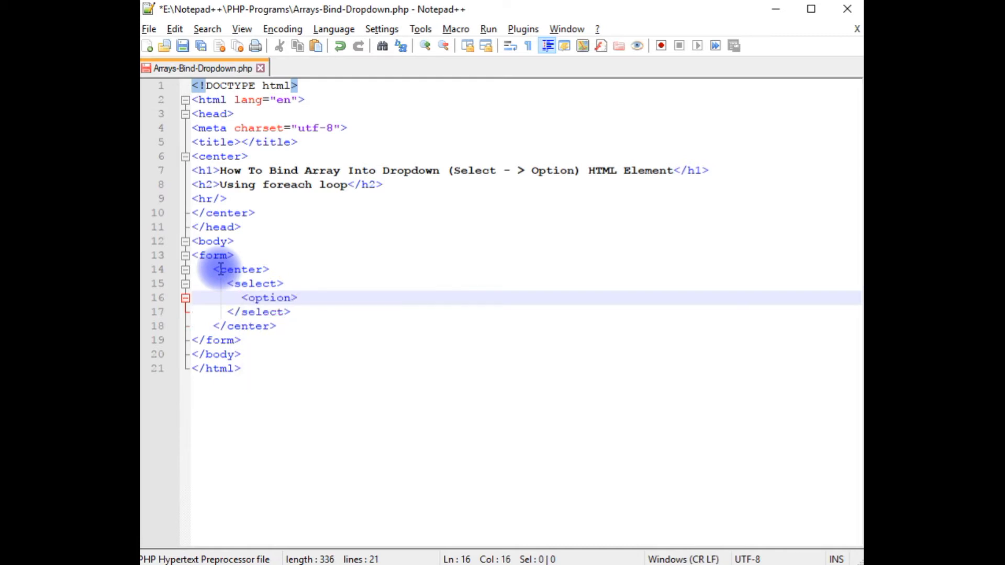
pyautogui.write('--')
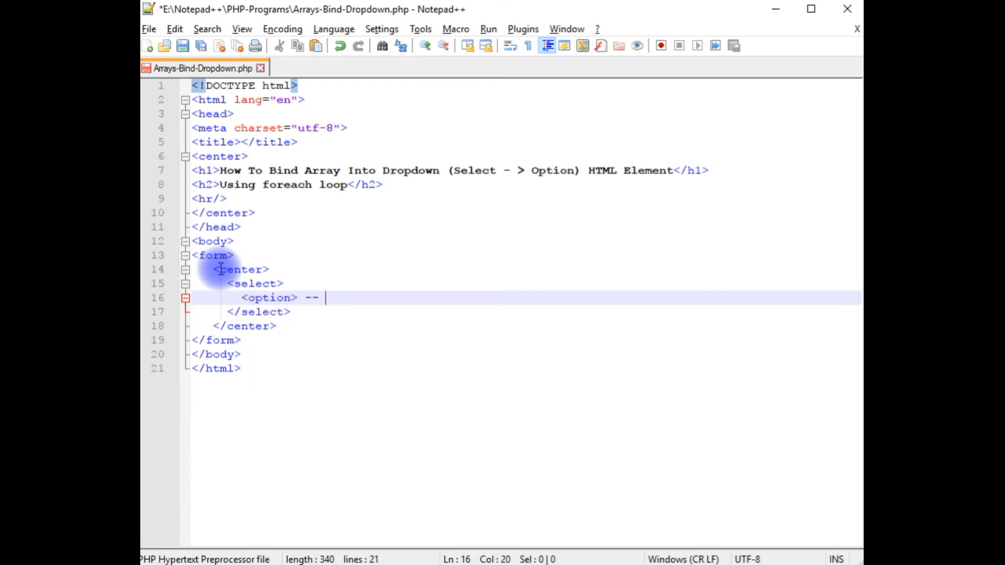
pyautogui.write('Employee Nam')
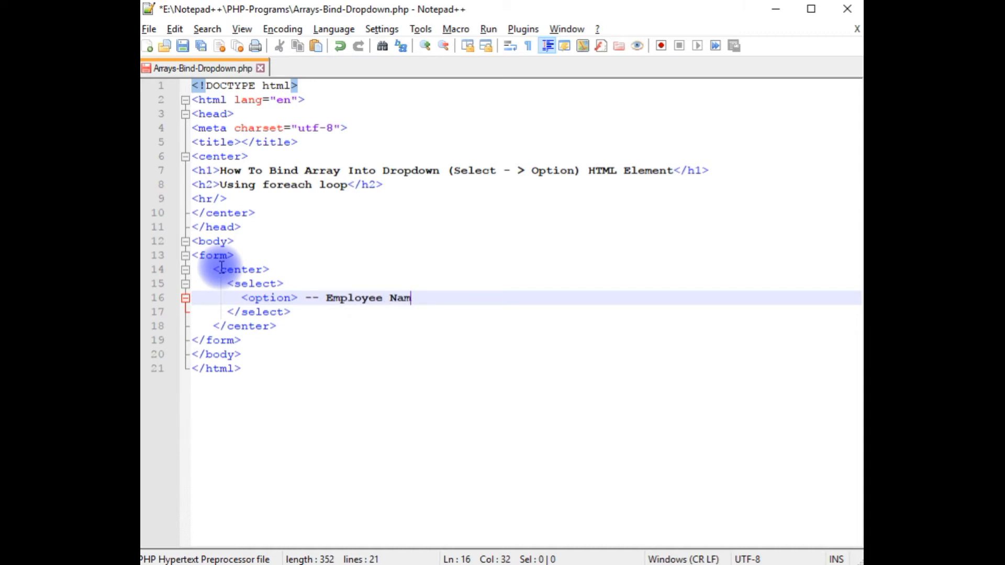
pyautogui.write('es -- </option>')
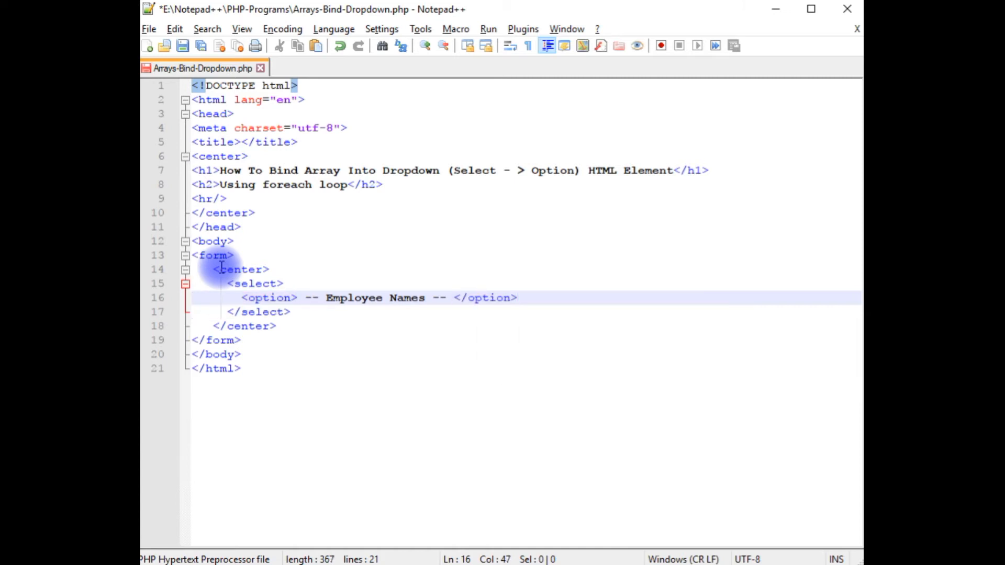
pyautogui.write('<')
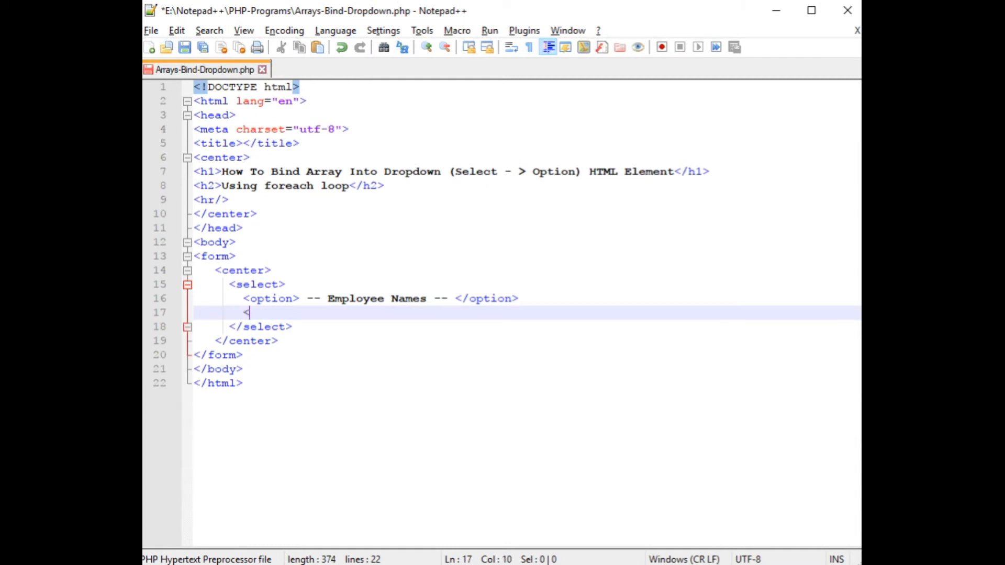
# Step: Open a PHP block declaring $EmpNames = array with empty quoted string slots
pyautogui.write('?php')
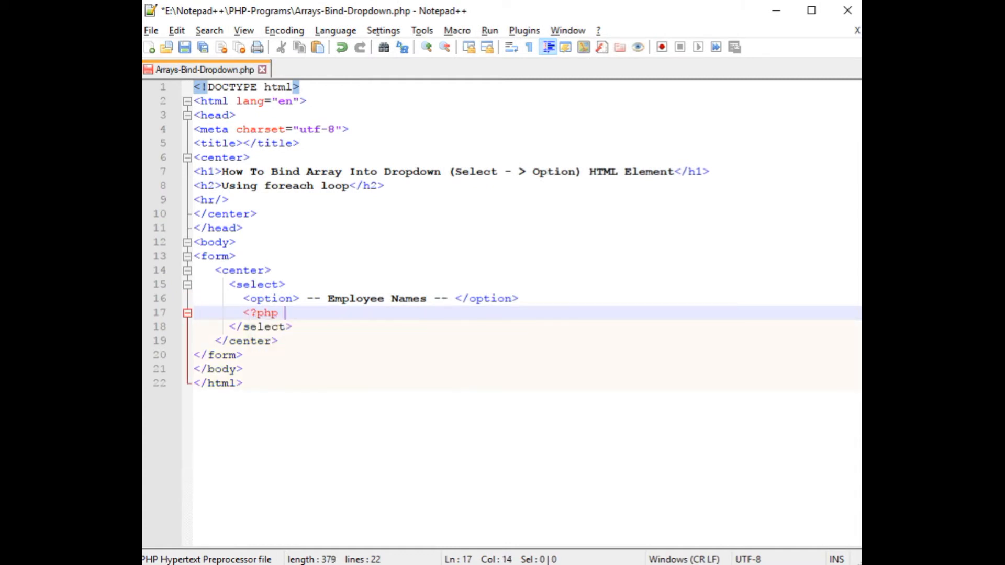
pyautogui.write('?')
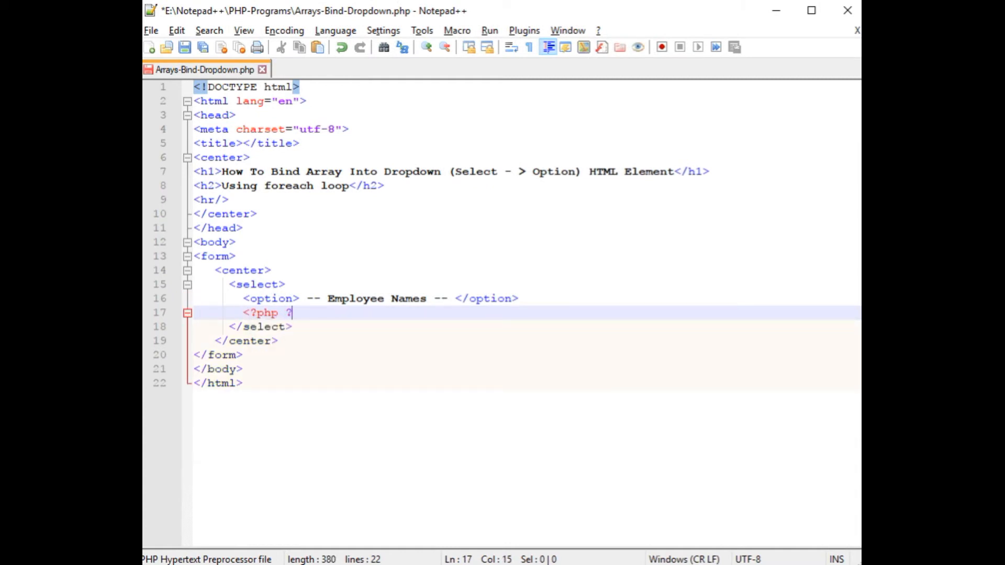
pyautogui.press('Enter')
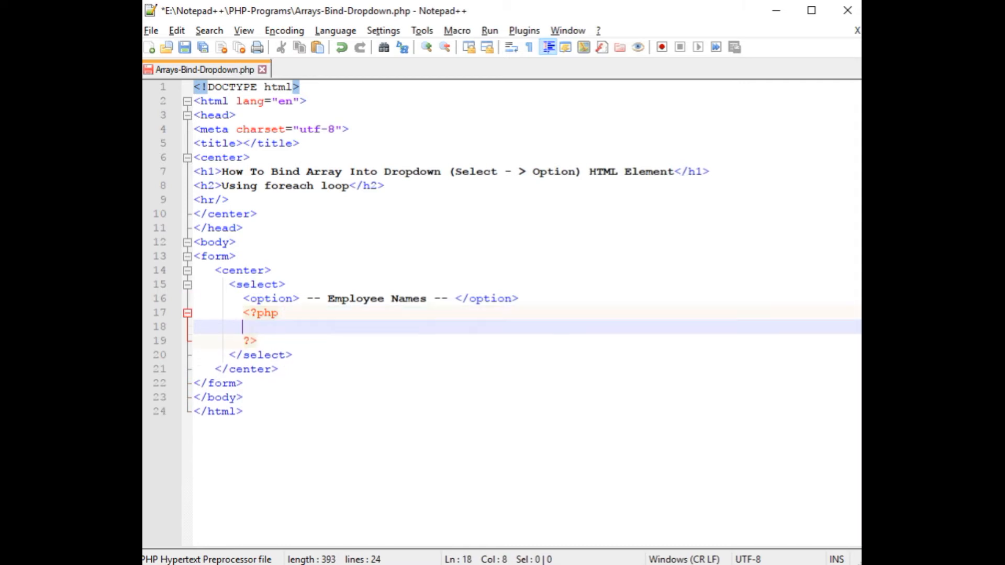
pyautogui.write('$E')
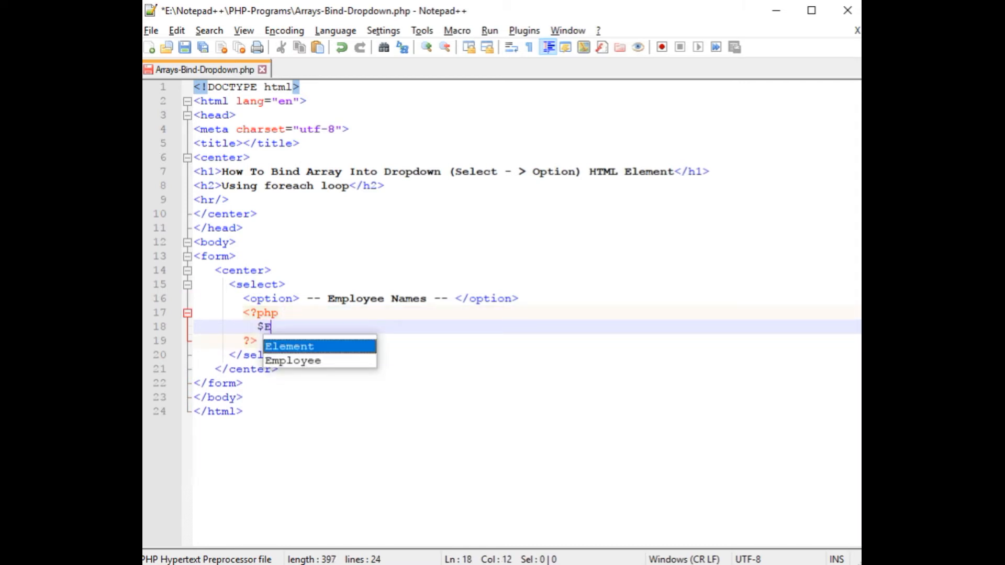
pyautogui.write('EmpNames')
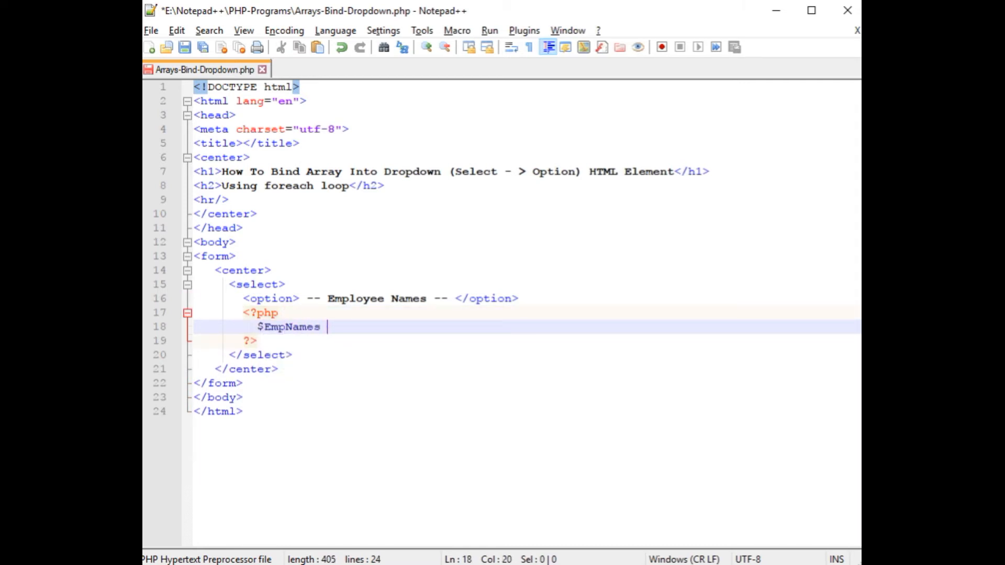
pyautogui.write('= array("')
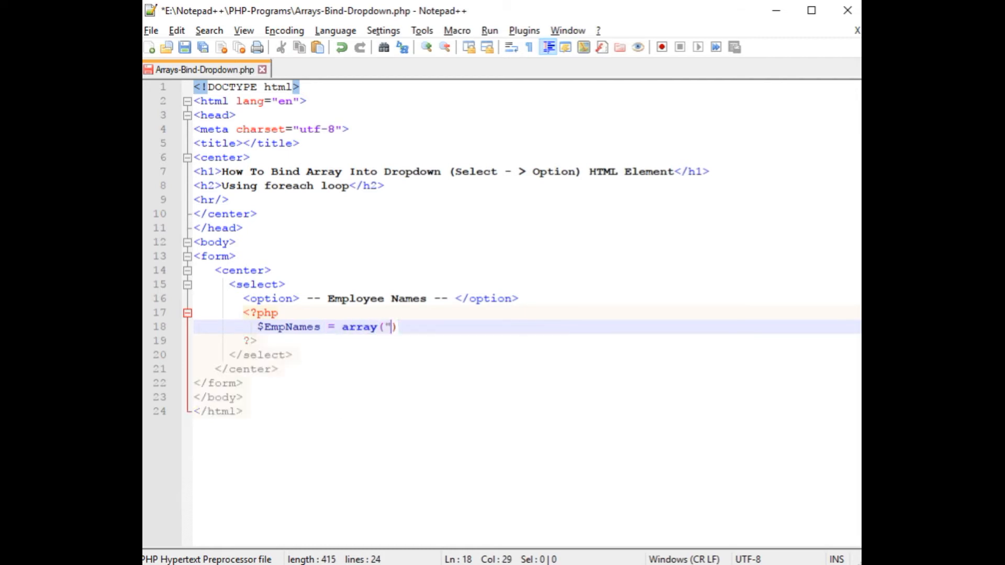
pyautogui.write('"","","","')
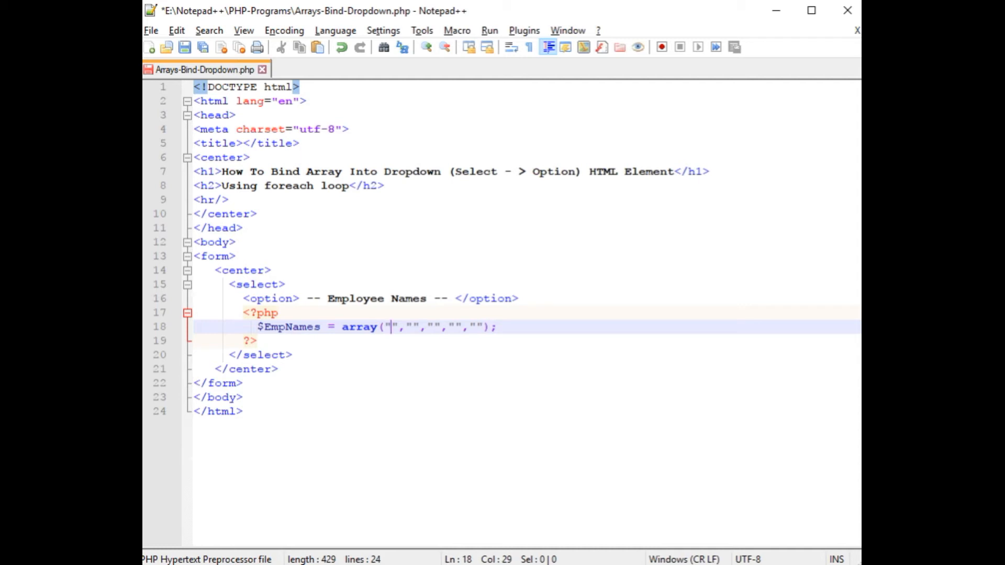
# Step: Fill the array slots with the names Jack, Anand, Danny, Santosh and Charan
pyautogui.write('Jack')
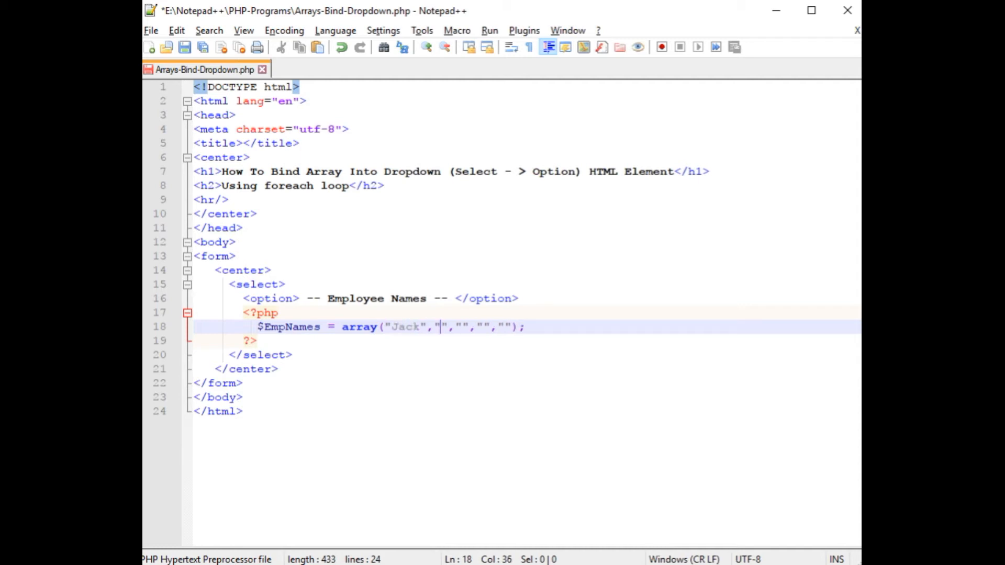
pyautogui.write('Ana')
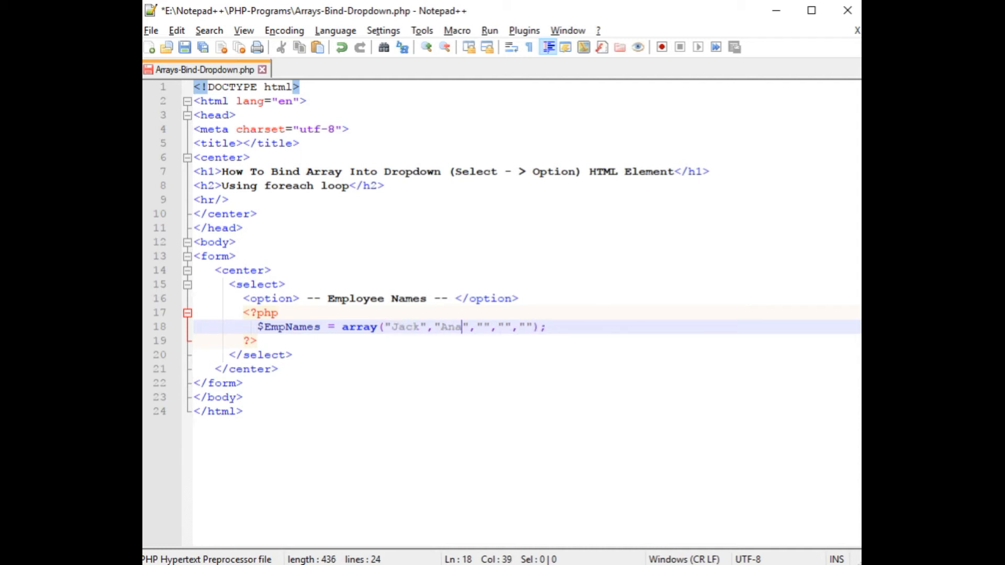
pyautogui.write('nd')
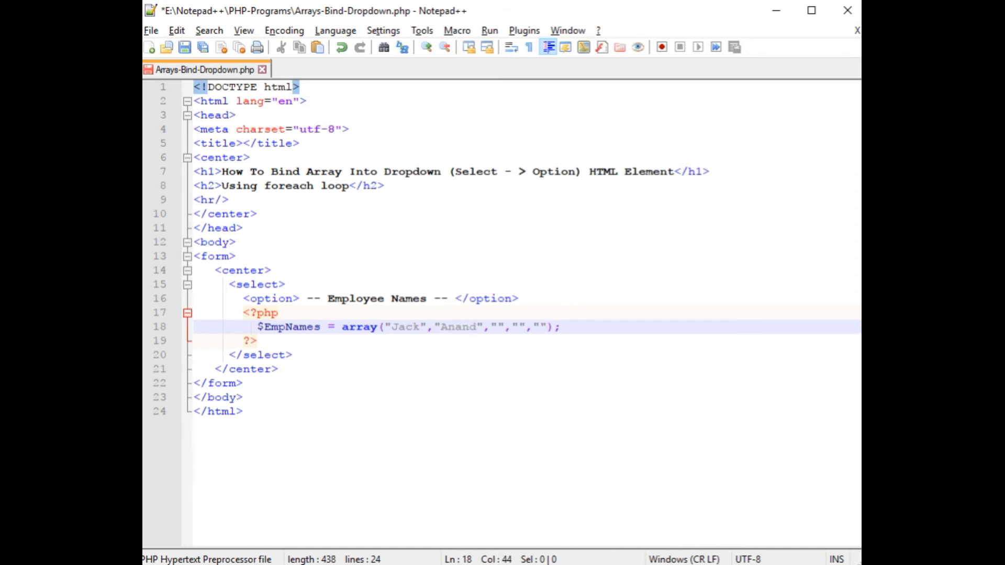
pyautogui.write('Danny')
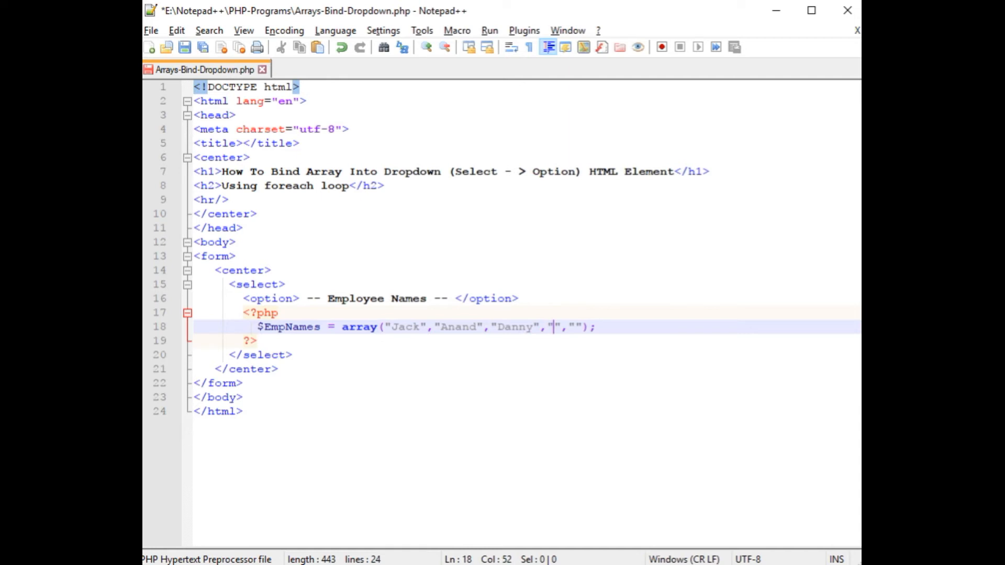
pyautogui.write('Santo')
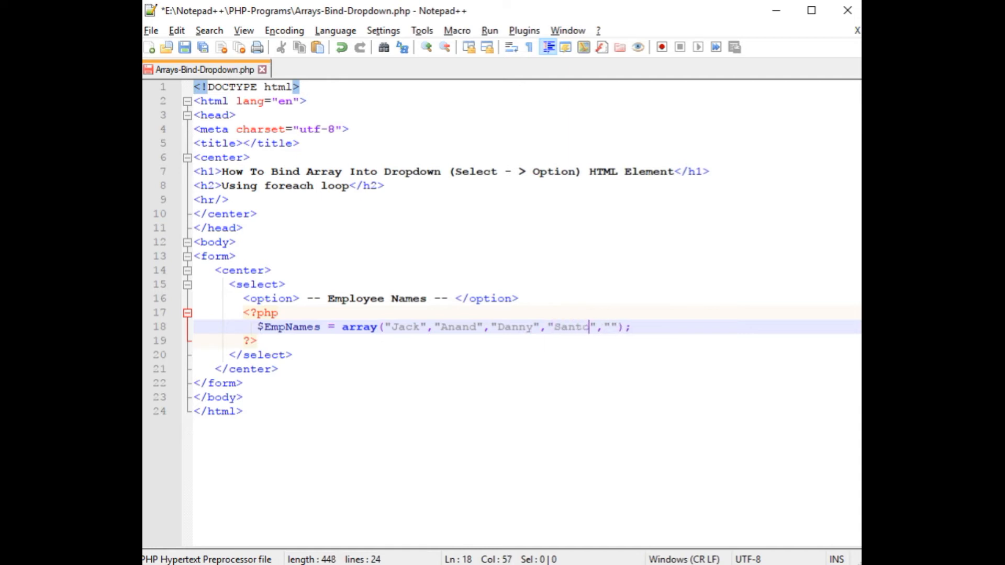
pyautogui.write('sh')
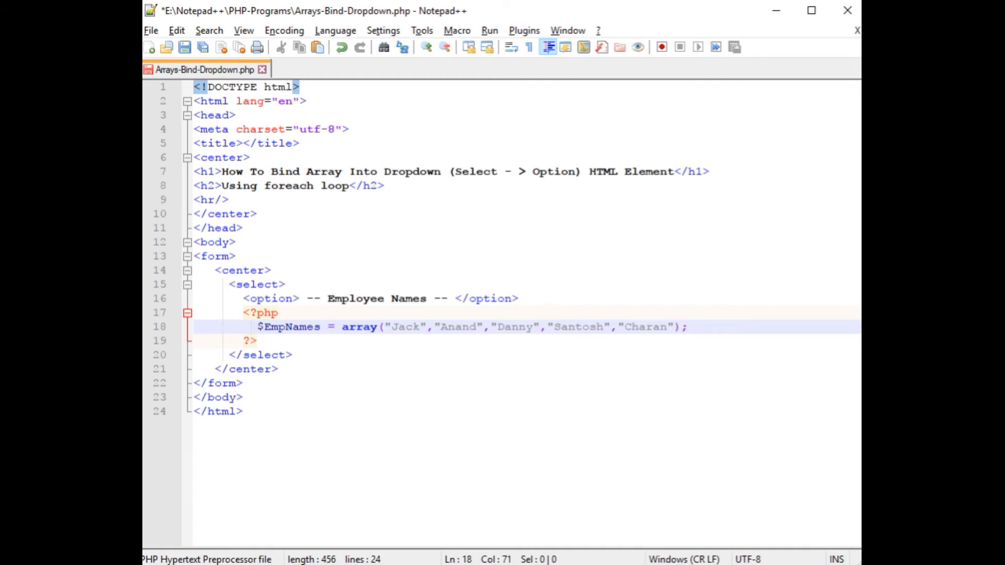
# Step: Write the loop header foreach($EmpNames as $Emp) { on its own line
pyautogui.write('foreach(')
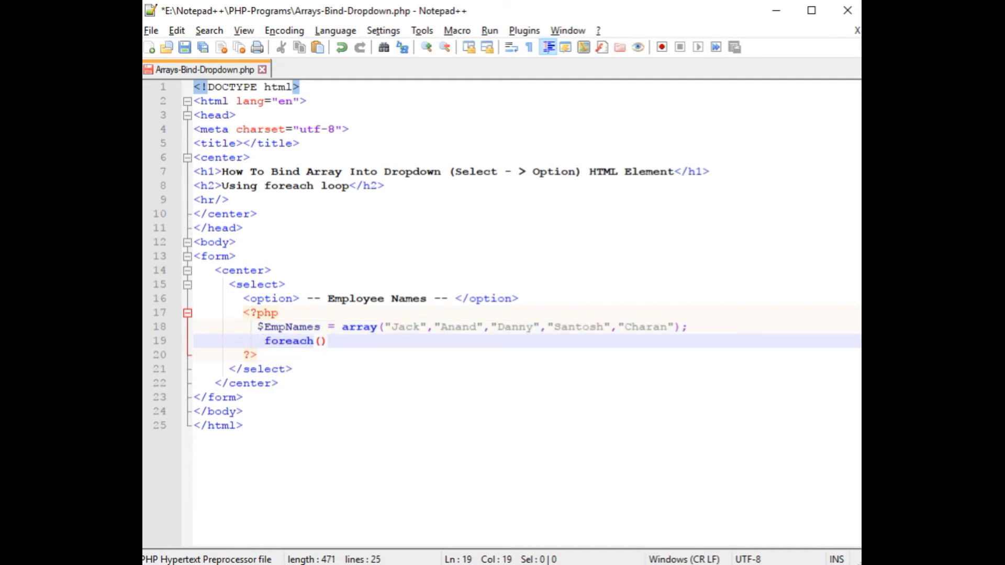
pyautogui.write('$EmpNames as')
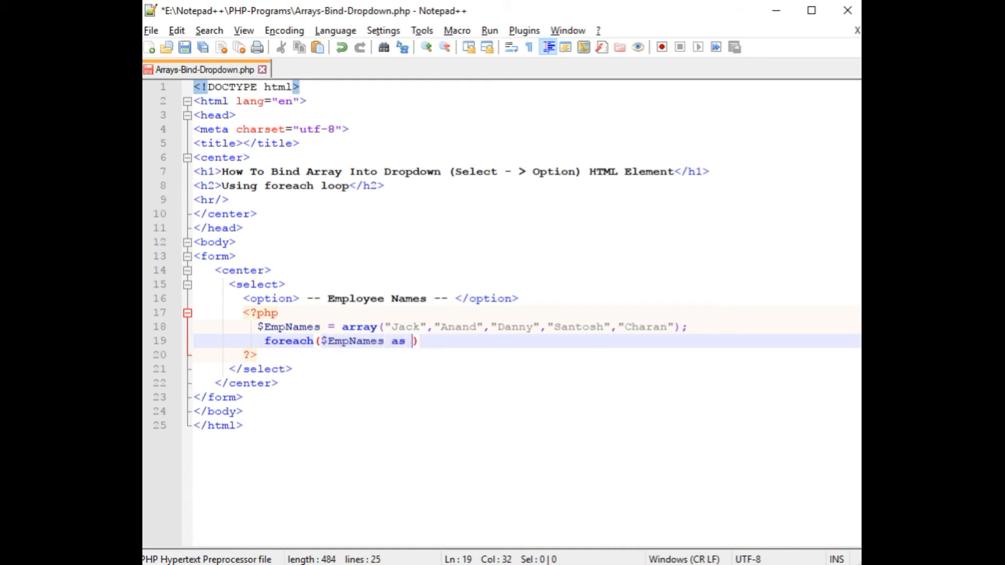
pyautogui.write('$Emp')
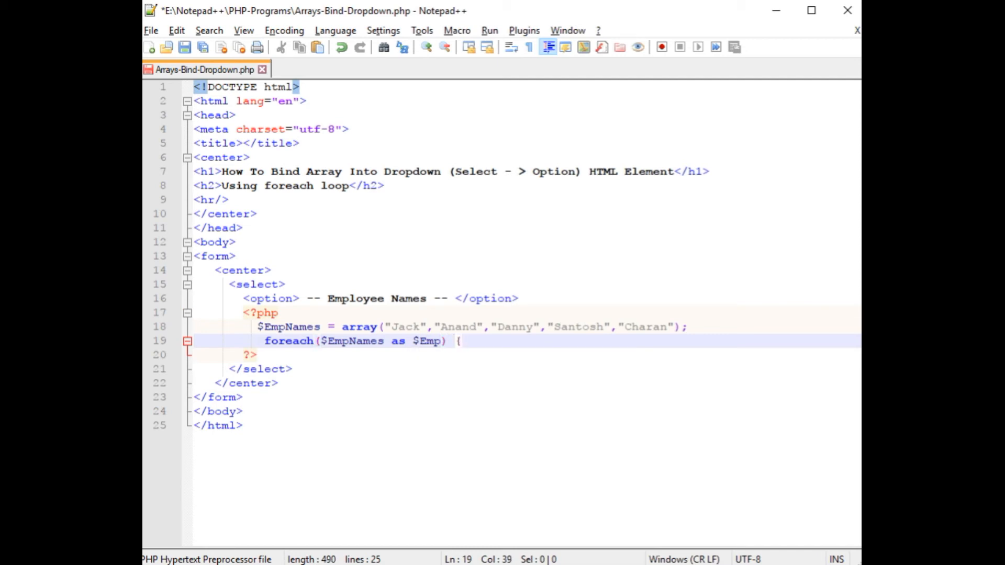
pyautogui.press('Enter')
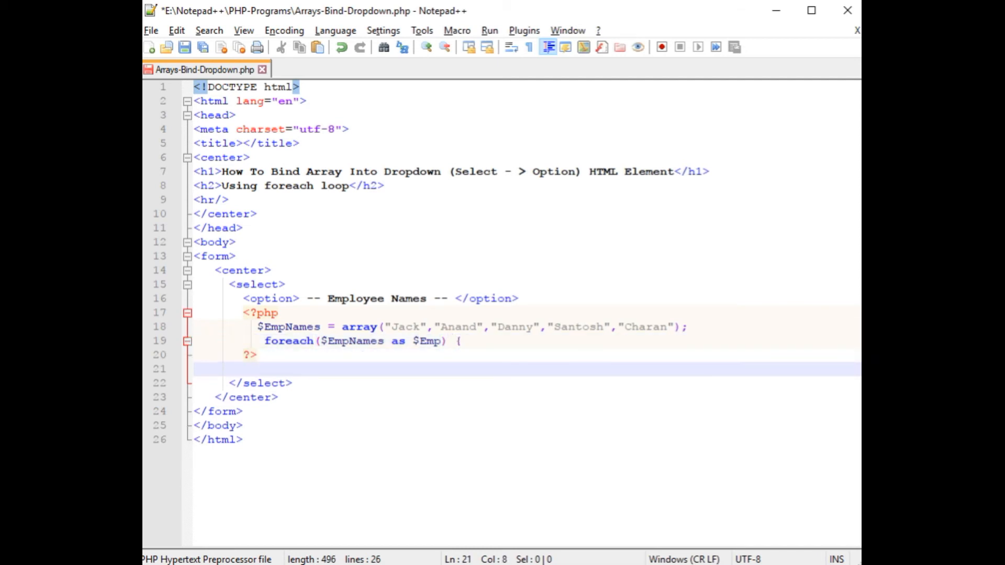
# Step: Add the loop body <option><?php echo $Emp; ?></option>
pyautogui.write('<option')
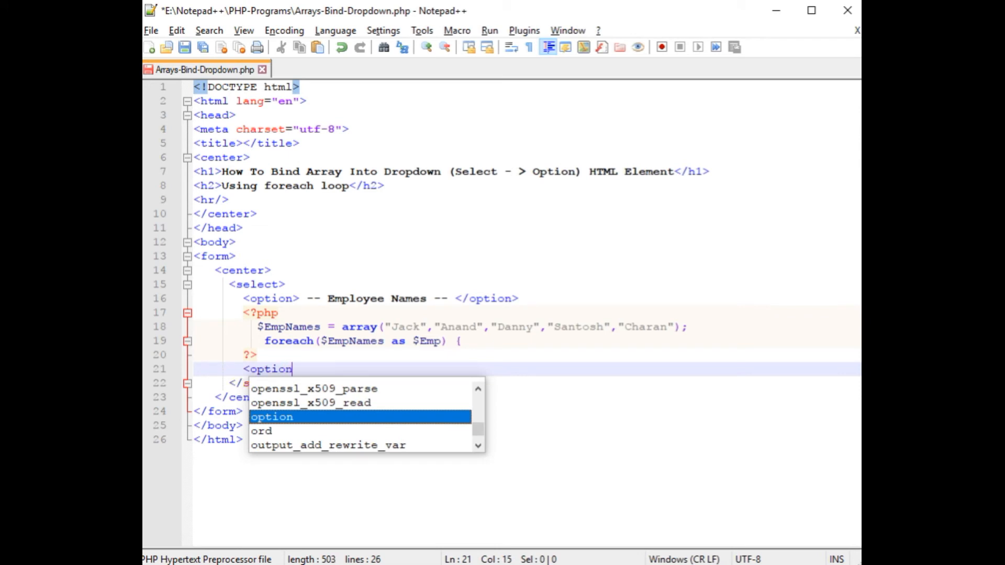
pyautogui.write('>')
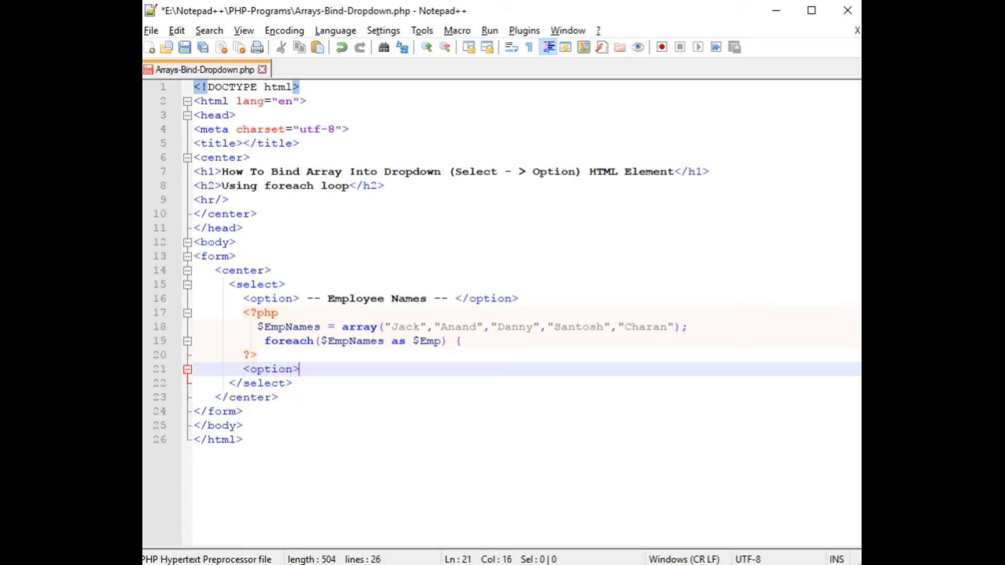
pyautogui.write('<?php echo $')
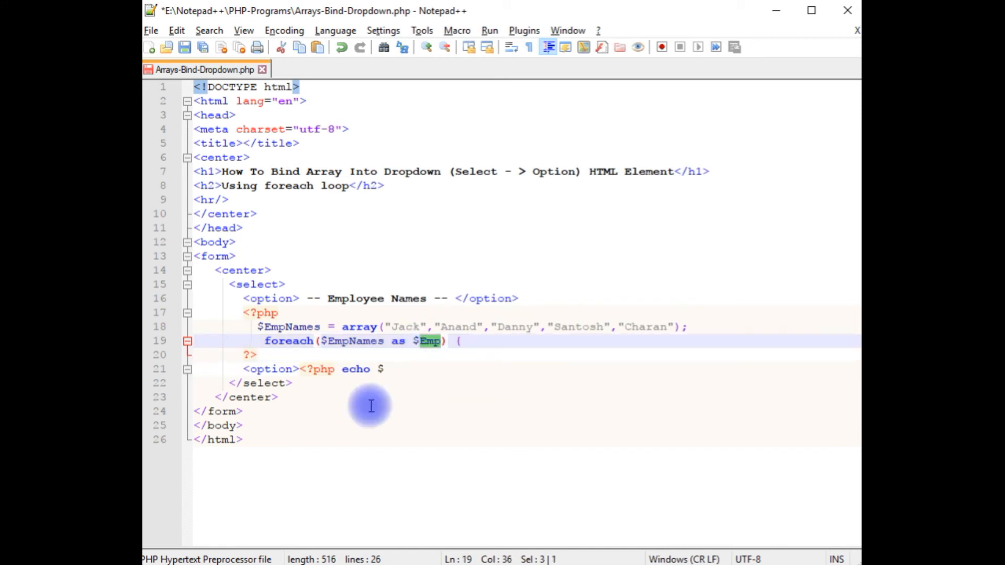
pyautogui.write('Emp')
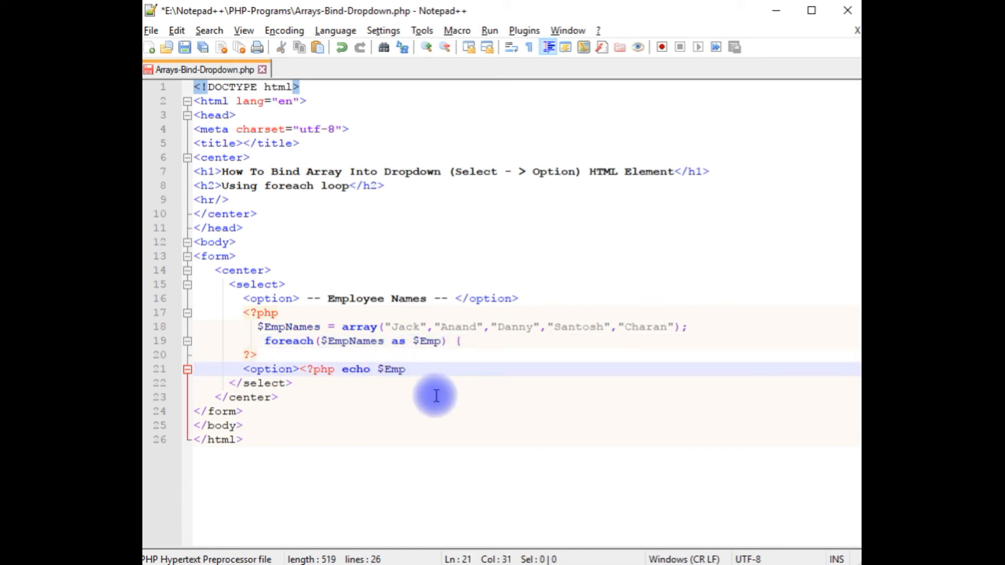
pyautogui.write(';')
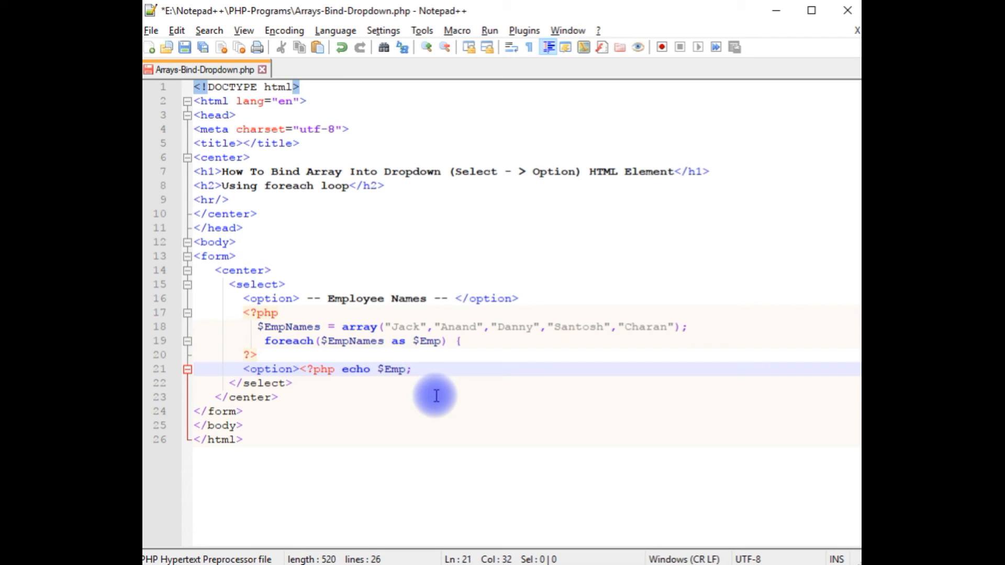
pyautogui.write('?>')
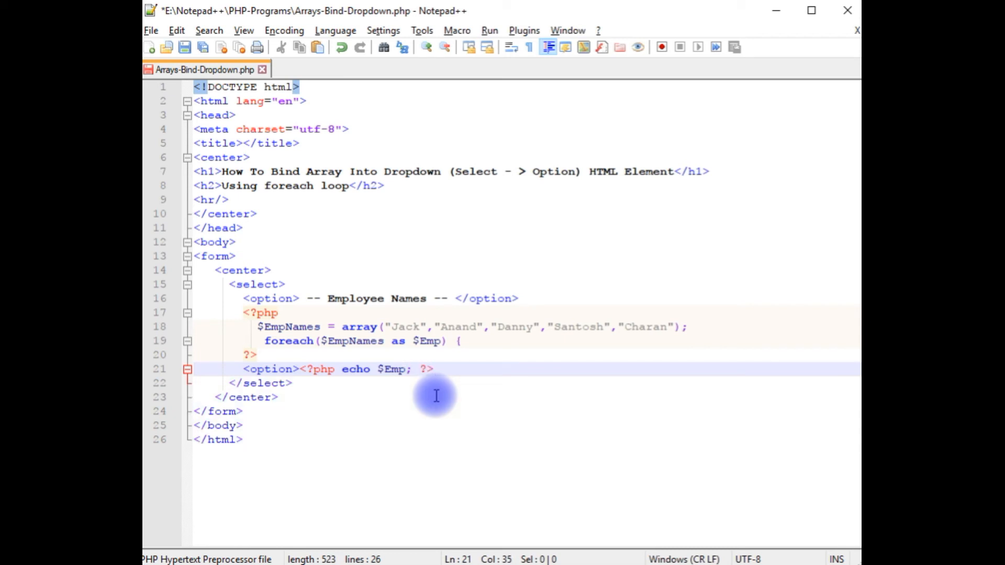
pyautogui.write('</option')
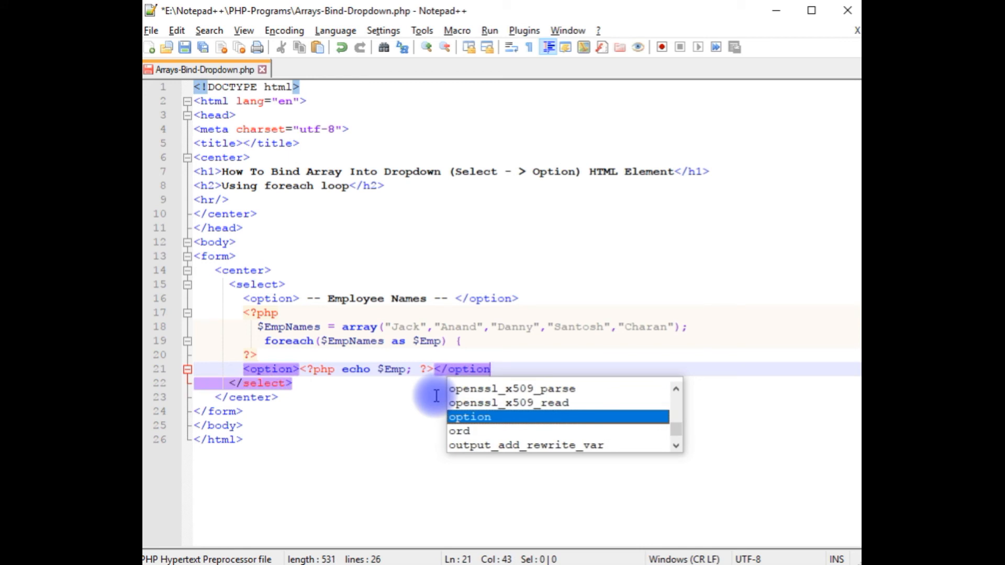
pyautogui.press('Enter')
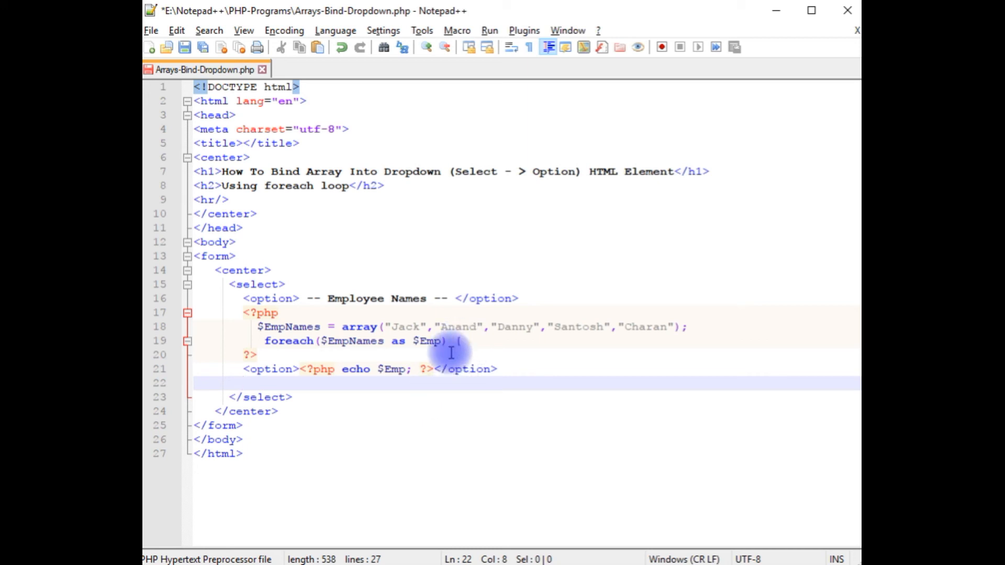
# Step: Close the foreach loop with <?php }?>
pyautogui.write('<')
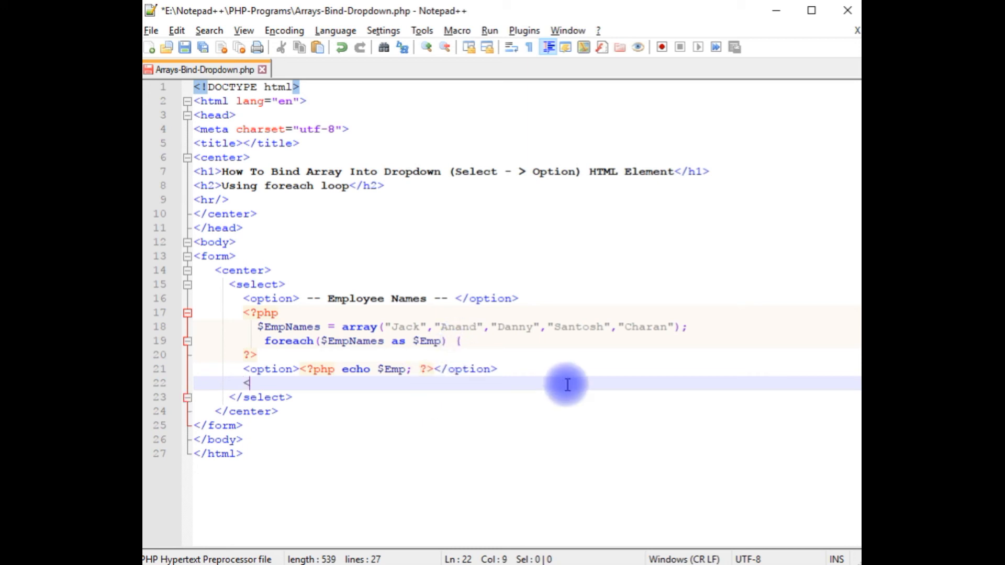
pyautogui.write('?php')
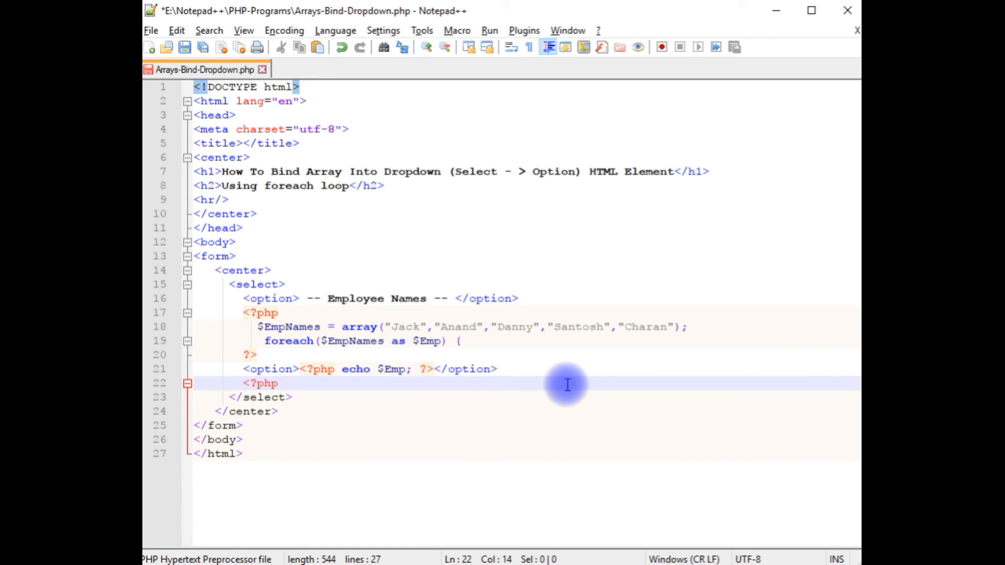
pyautogui.write('}?>')
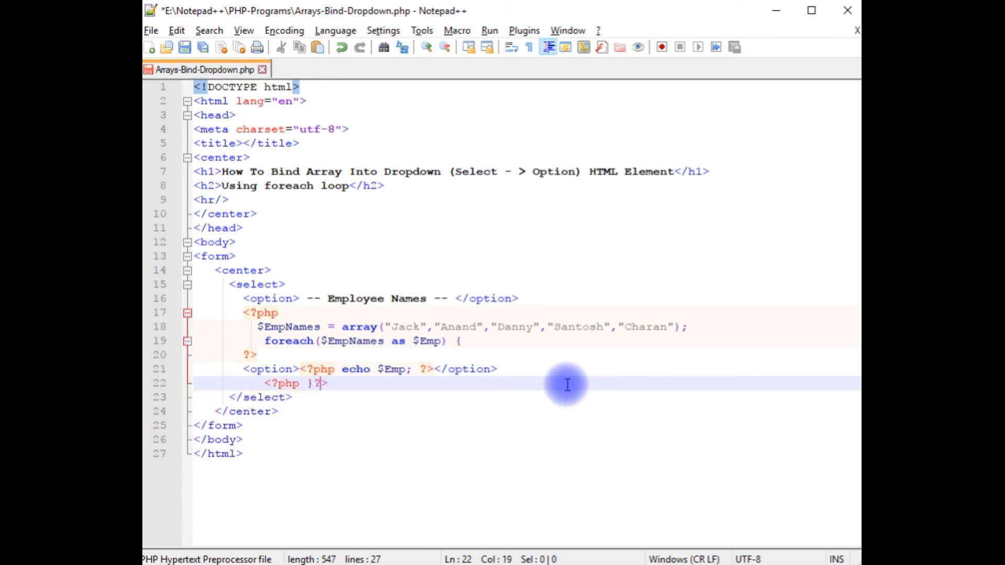